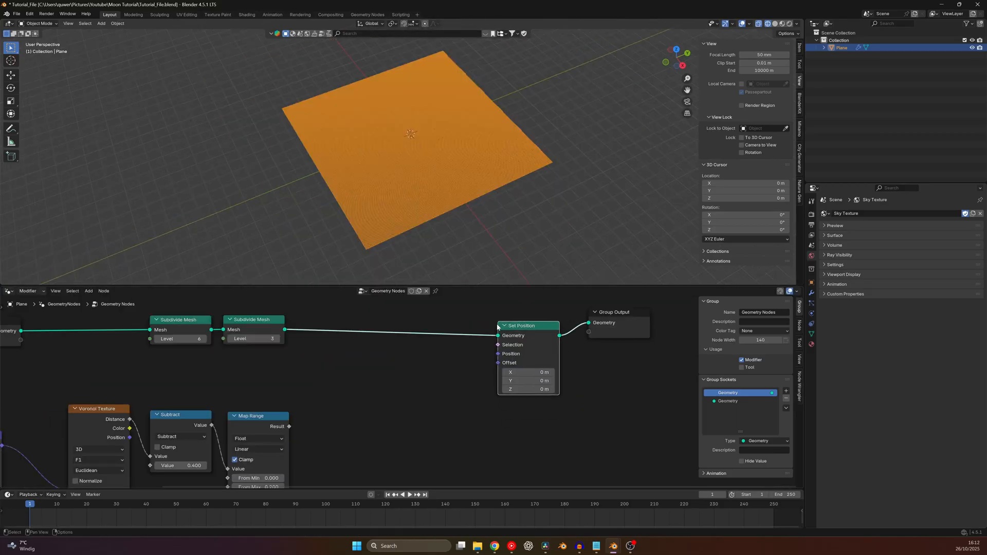
Search 'math' and add a Vector Math node to the crater node tree.
{"action": "type", "text": "math"}
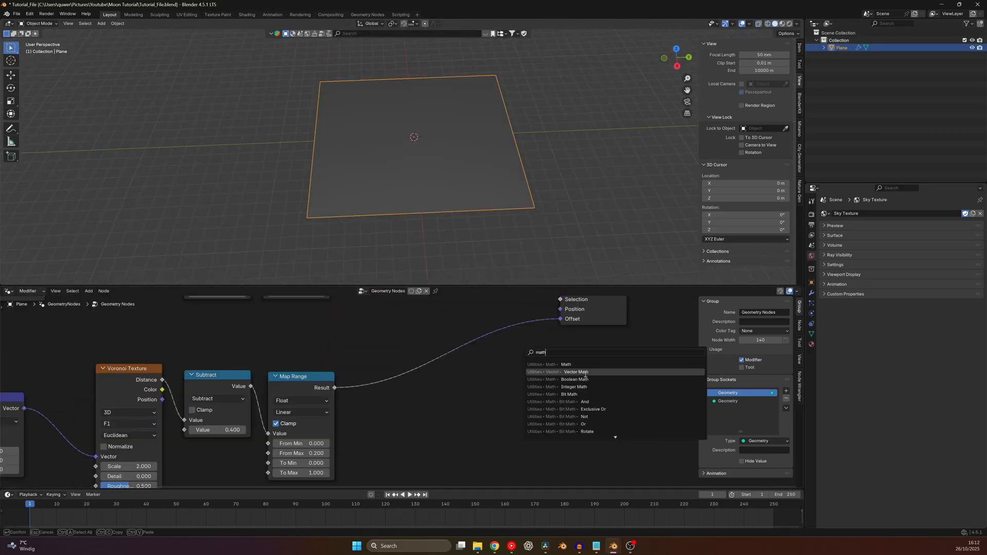
{"action": "left_click", "coordinate": [574, 372]}
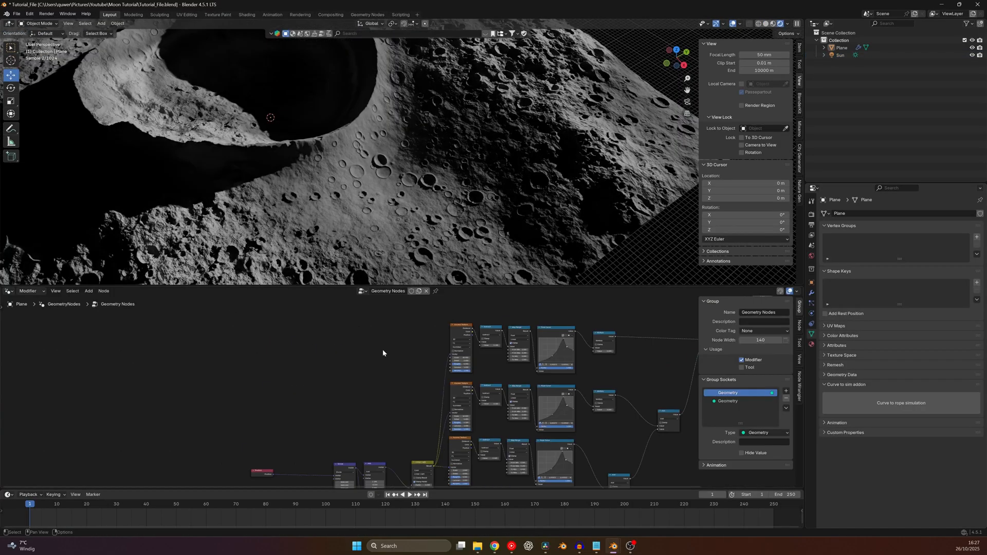
Search 'Pos' to add a Position node to the stacked Voronoi crater tree.
{"action": "left_click", "coordinate": [371, 337]}
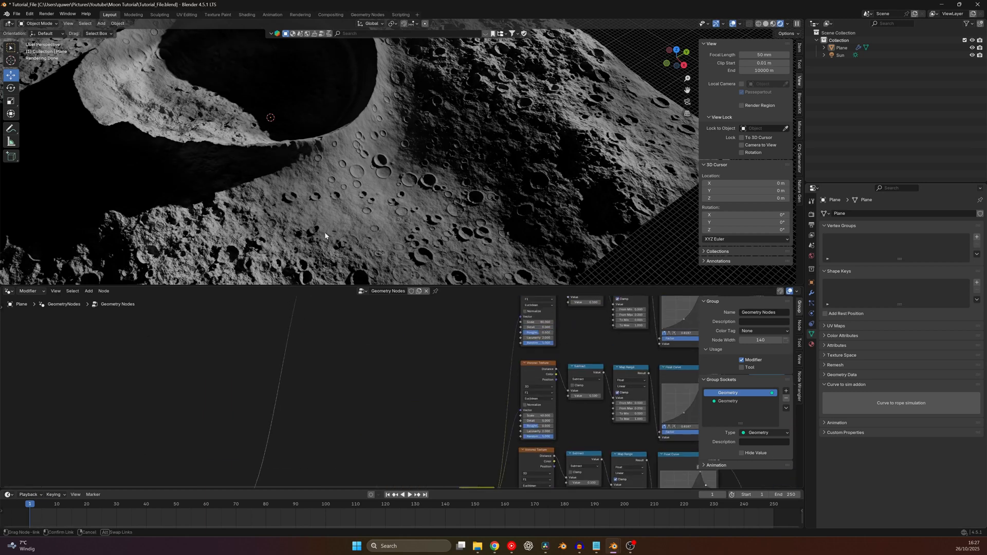
{"action": "type", "text": "Pos"}
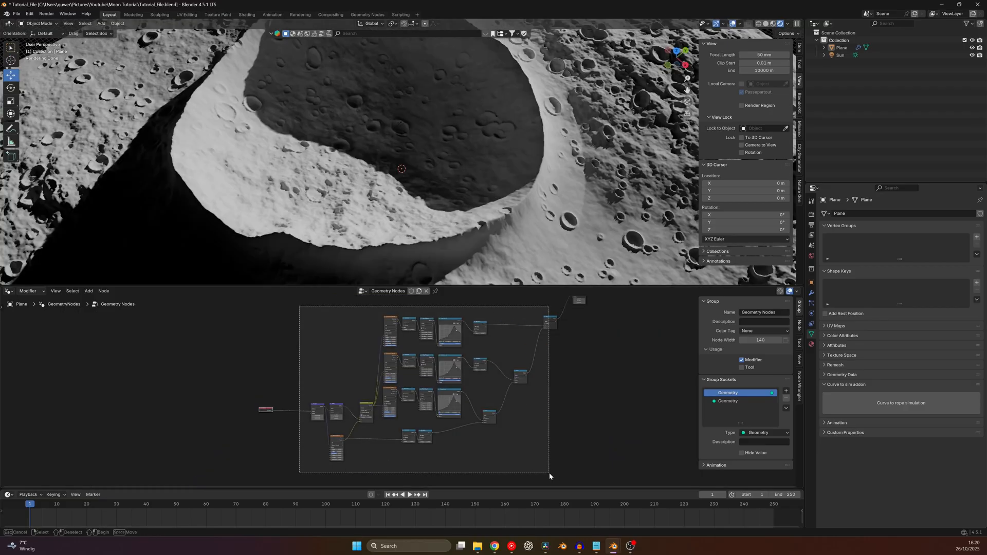
Switch to the plane's material nodes and search 'at' to add a shading node.
{"action": "left_click", "coordinate": [361, 291]}
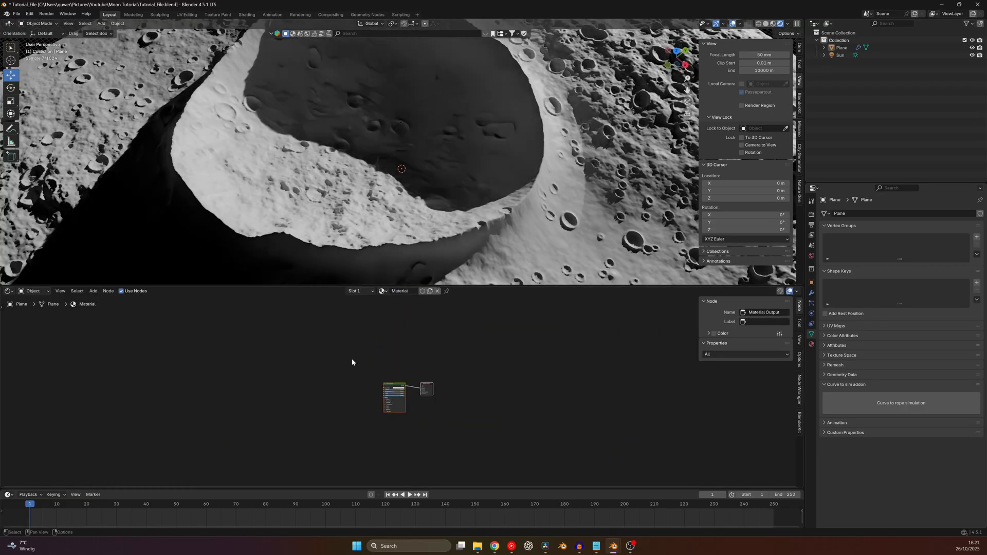
{"action": "type", "text": "at"}
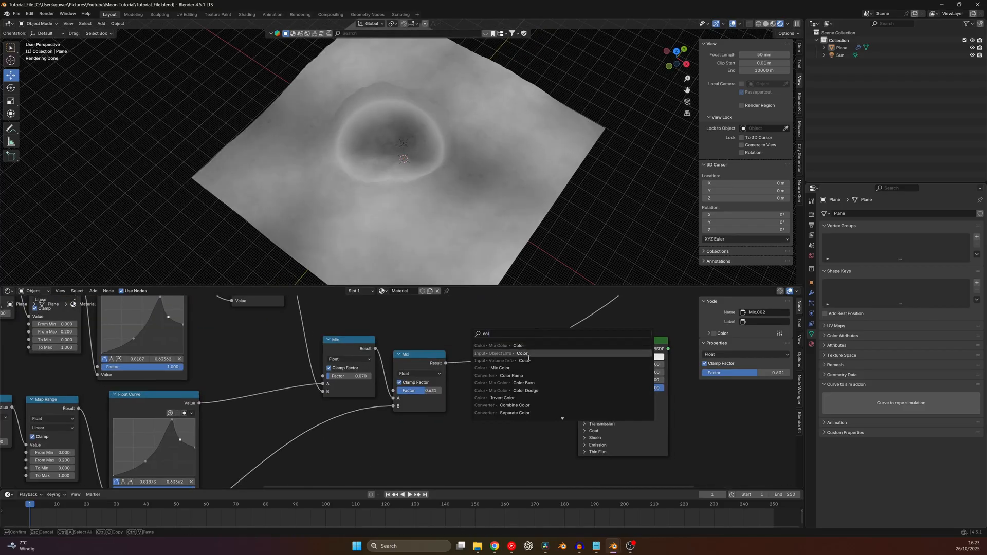
Add a Color node to the moon material's mix setup.
{"action": "left_click", "coordinate": [501, 368]}
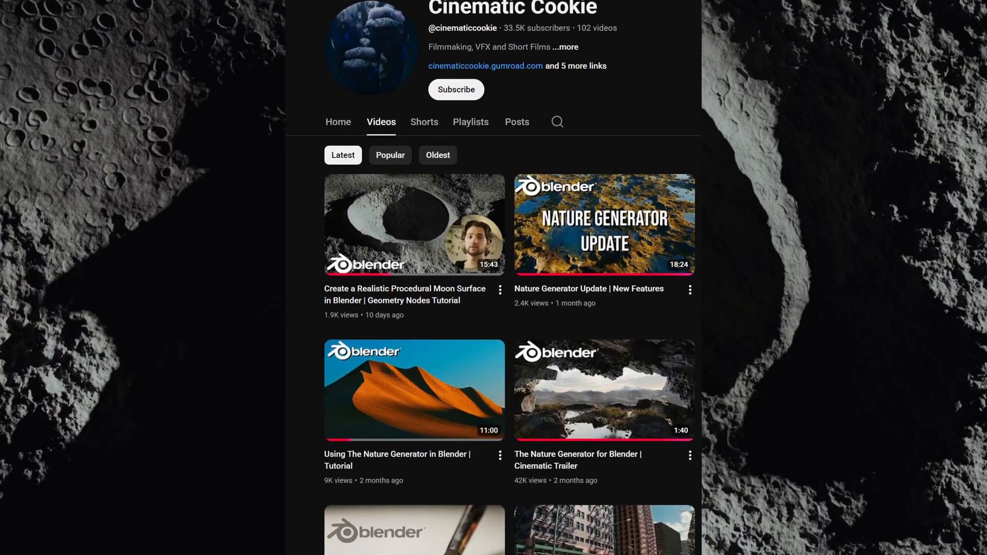
{"action": "scroll", "scroll_direction": "down", "scroll_amount": 3}
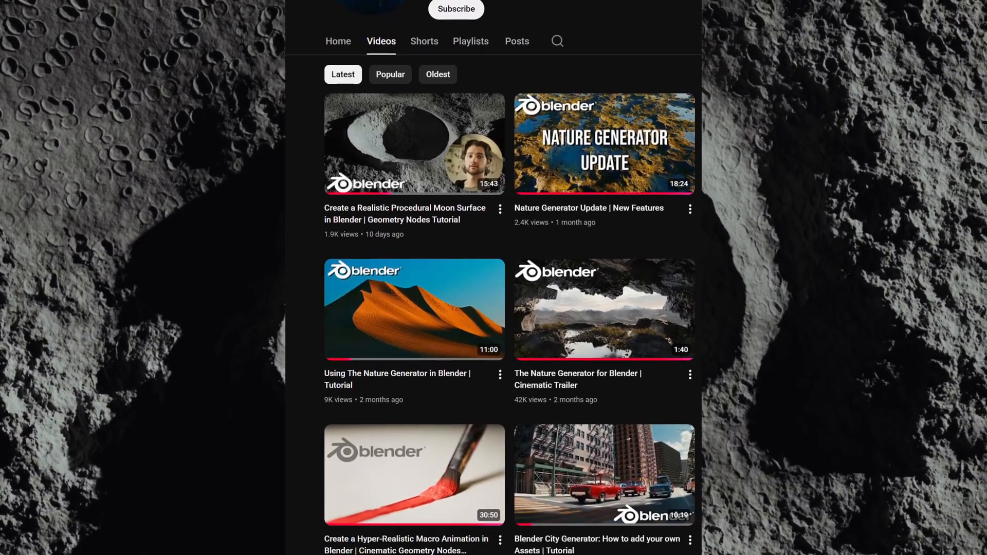